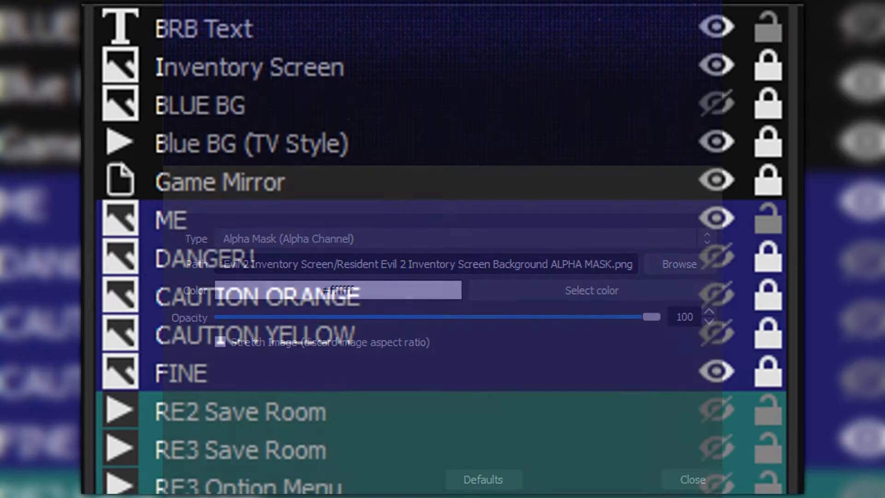
Step: Apply a Color Correction filter at 70 opacity to the source and close the filter settings
click(690, 480)
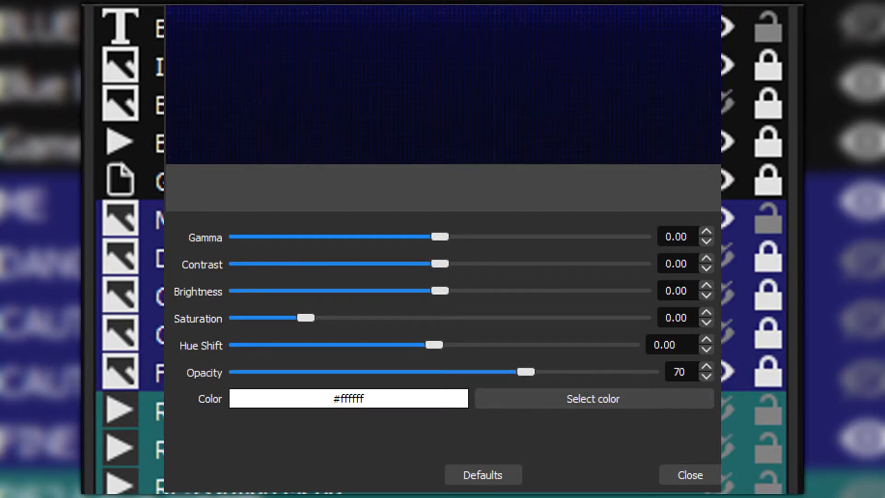
click(689, 475)
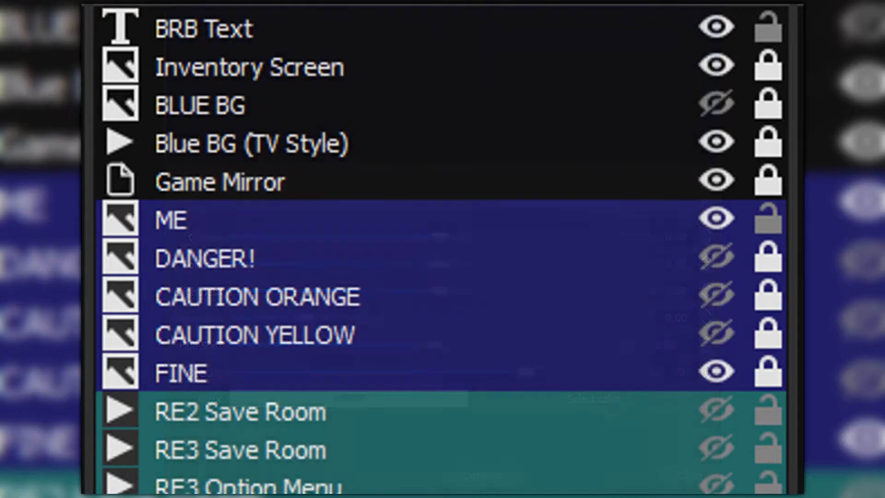